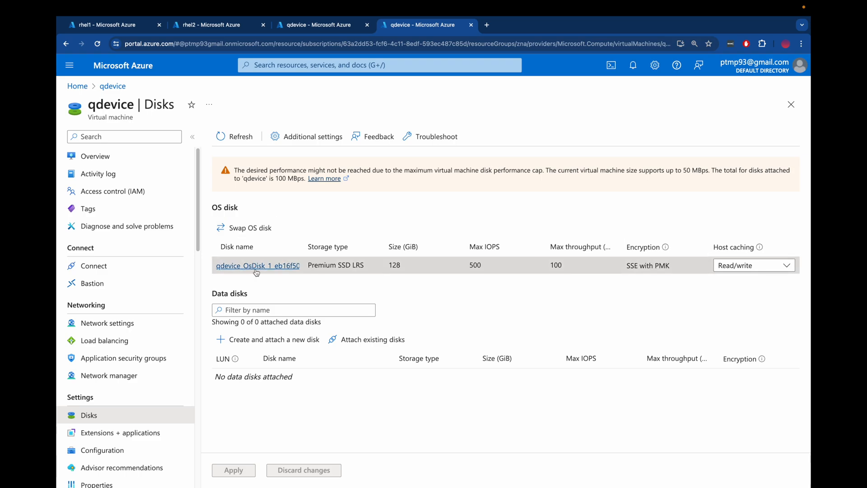
mouse_move(274, 269)
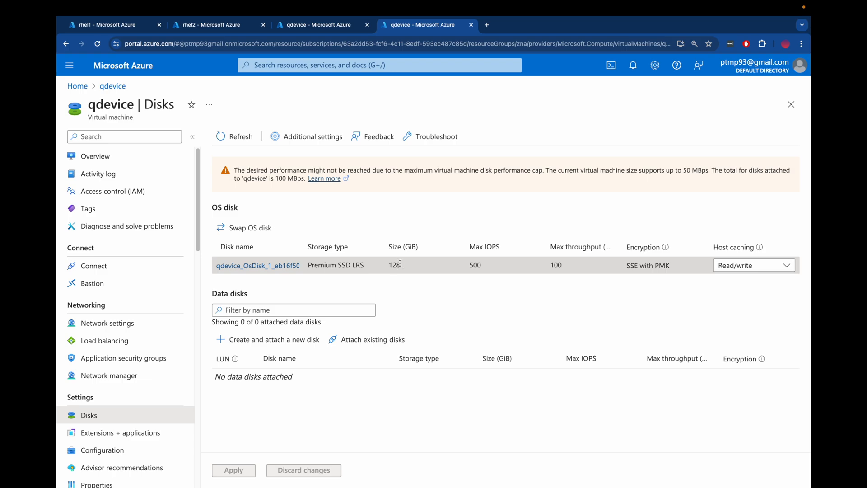
mouse_move(405, 276)
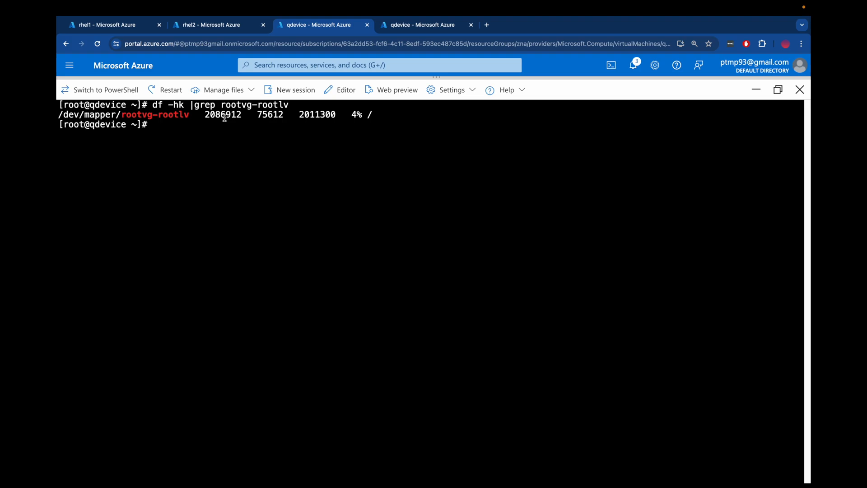
mouse_move(226, 178)
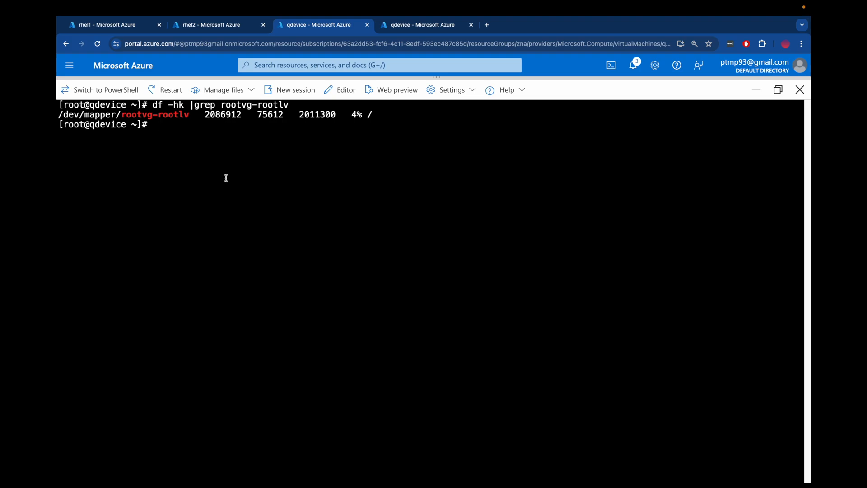
Print the /dev/sda partition table and answer 'fix' so the GPT spans the full 137 GB disk
type("parted")
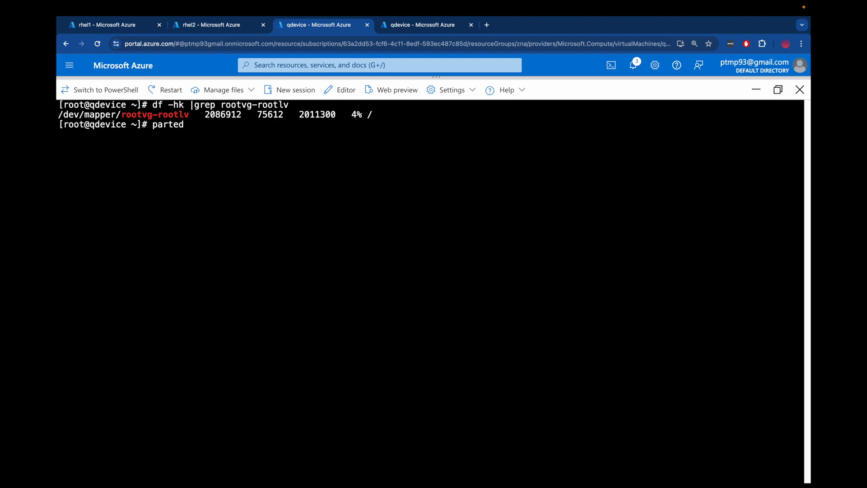
type("/dev/sda print")
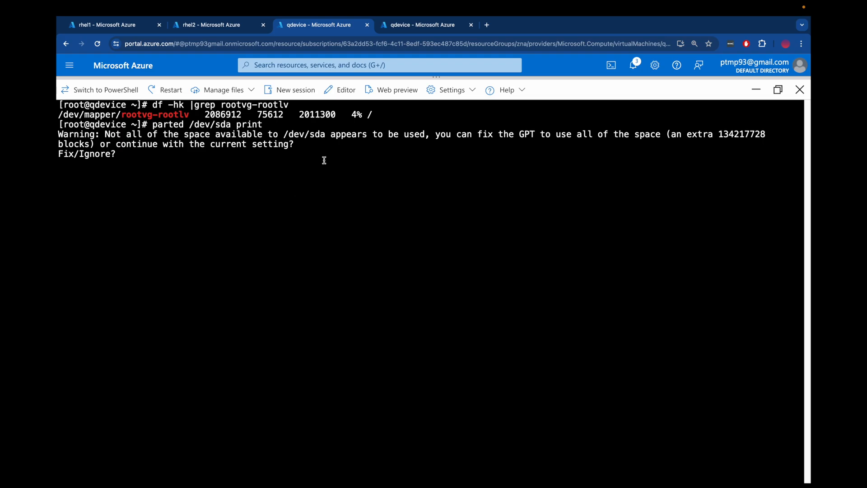
type("fix")
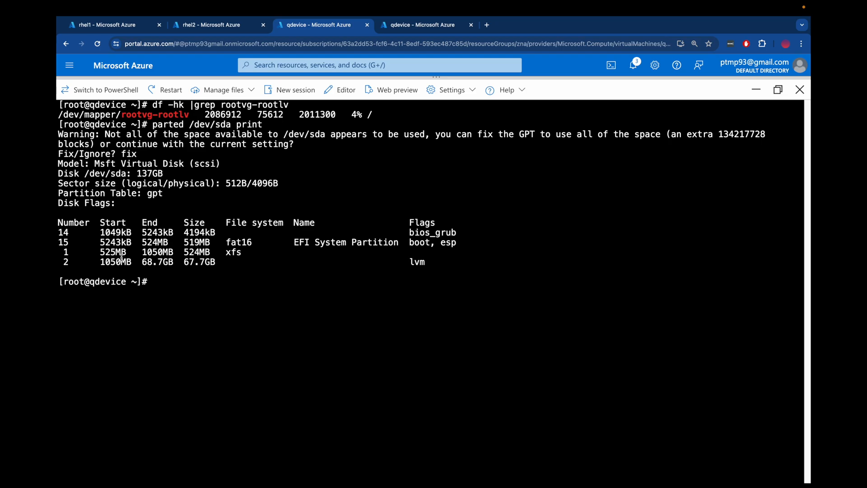
double_click(114, 262)
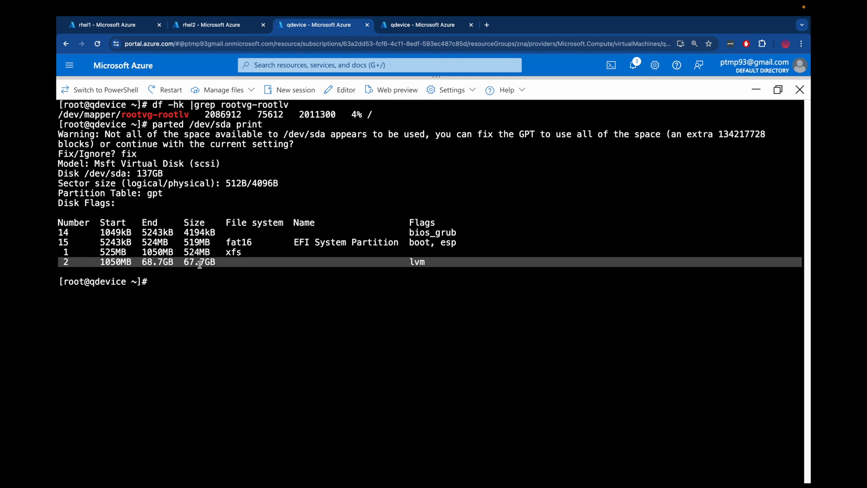
mouse_move(194, 287)
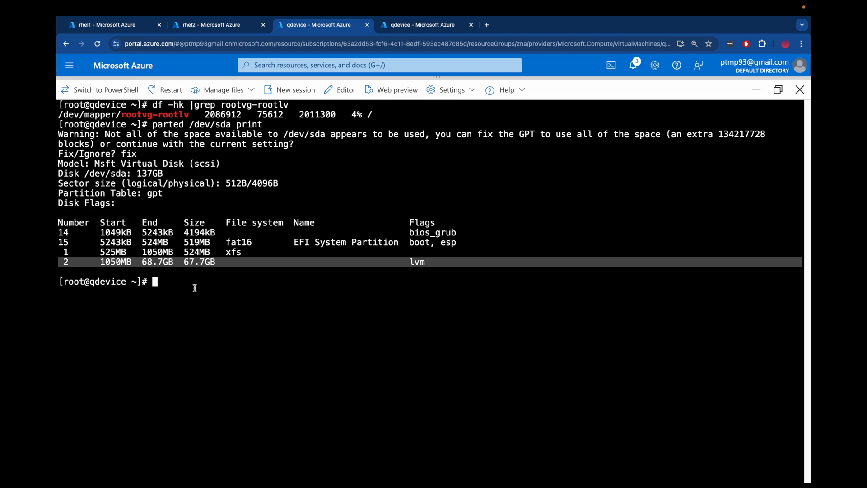
Resize partition 2 to end at 137GB in parted, then reprint to confirm 136 GB
type("parte")
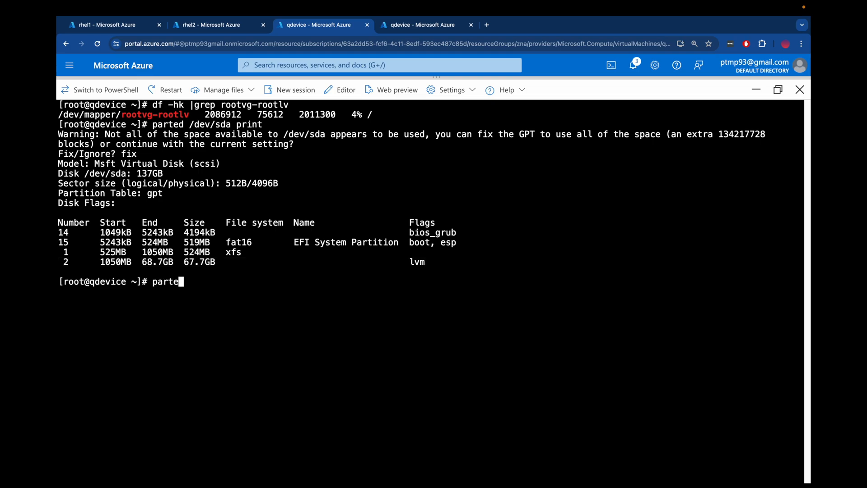
key("Enter")
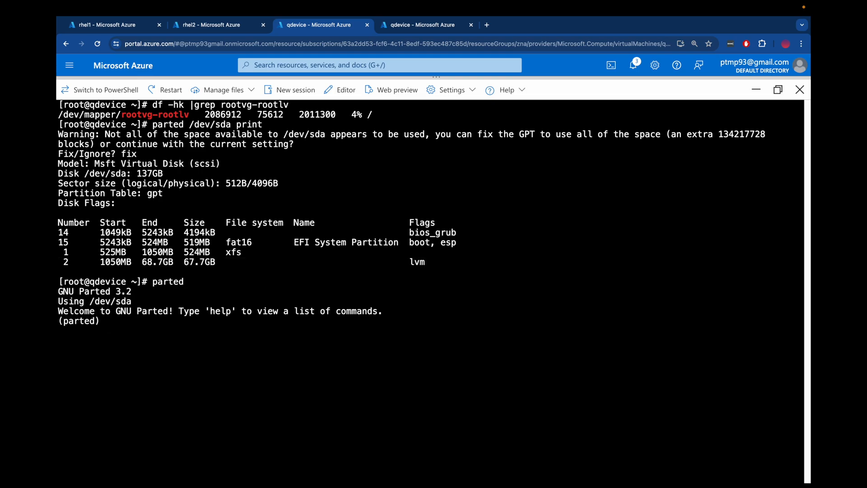
type("resizepart 2")
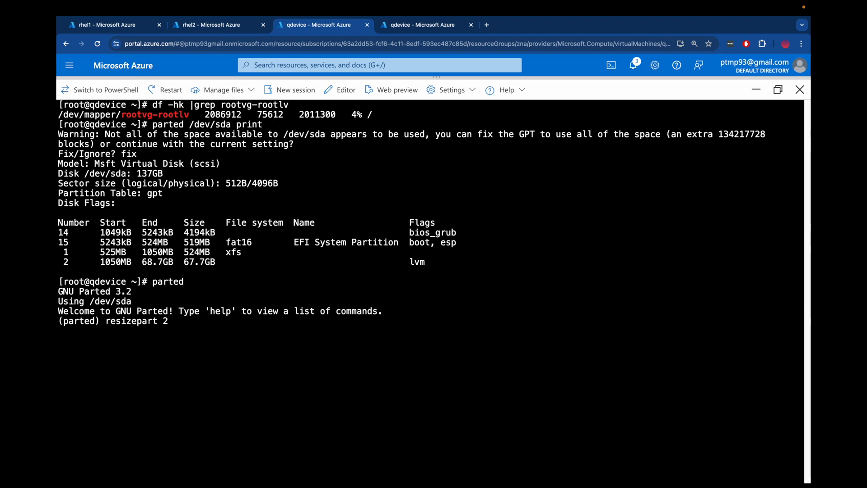
type("137GB")
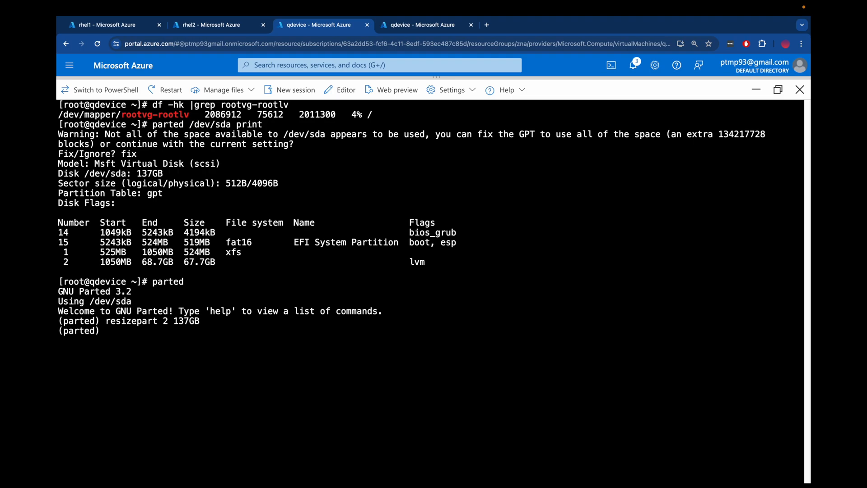
type("q")
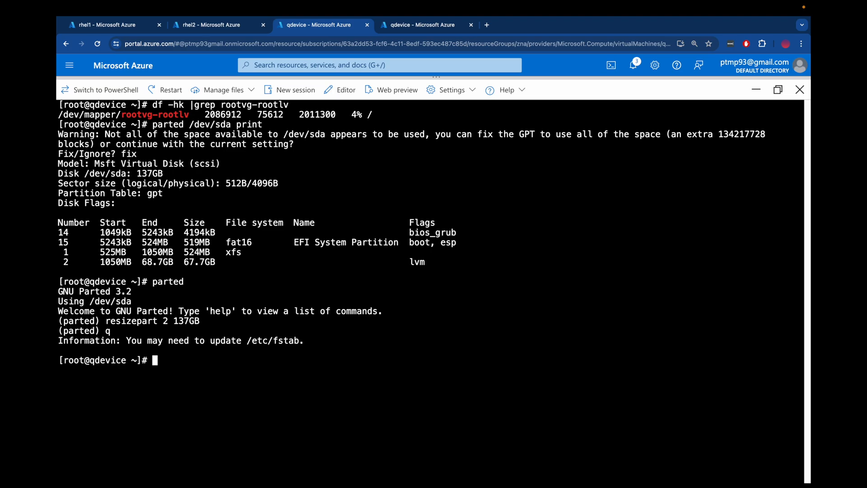
type("parted /dev/sda print")
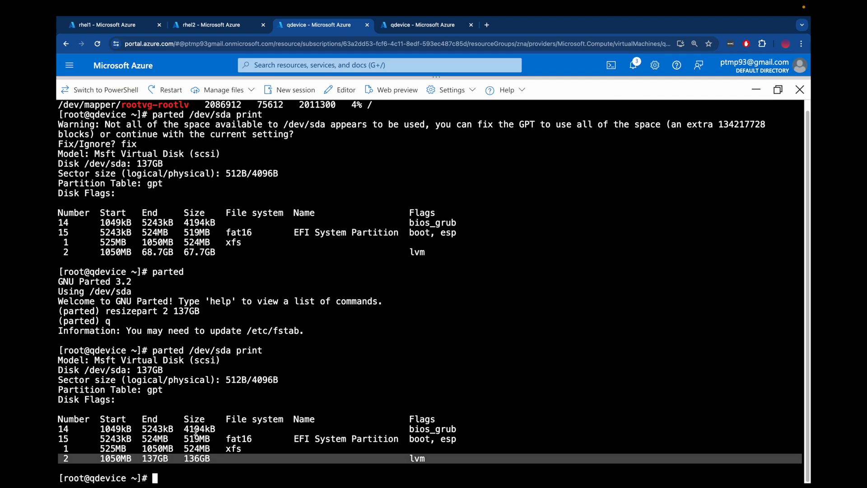
Run pvresize on /dev/sda2 and confirm with pvdisplay that the PV is 126.61 GiB
type("pvdisplay")
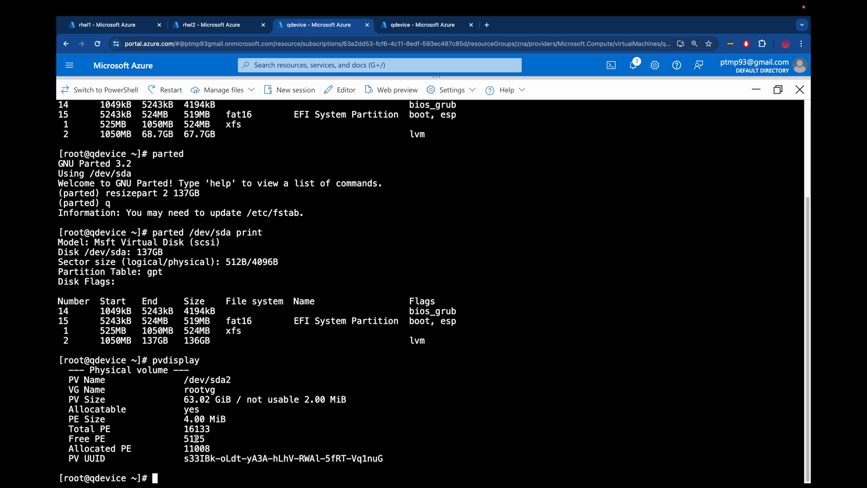
mouse_move(233, 399)
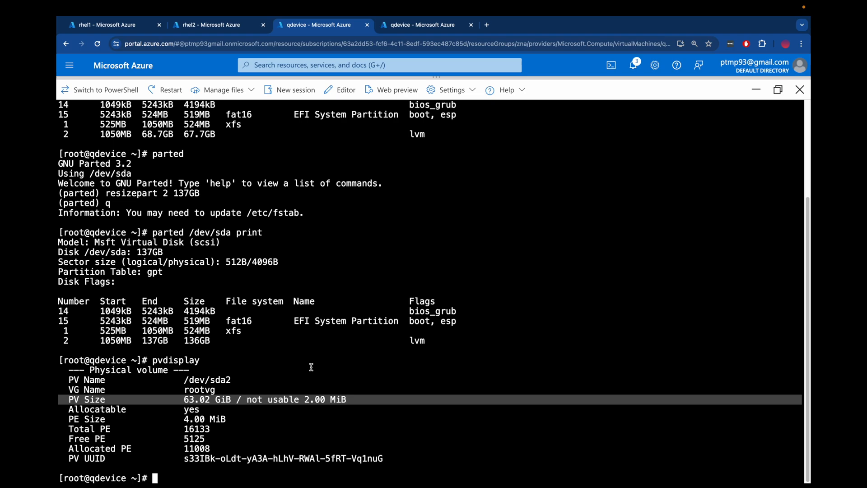
type("pvresize")
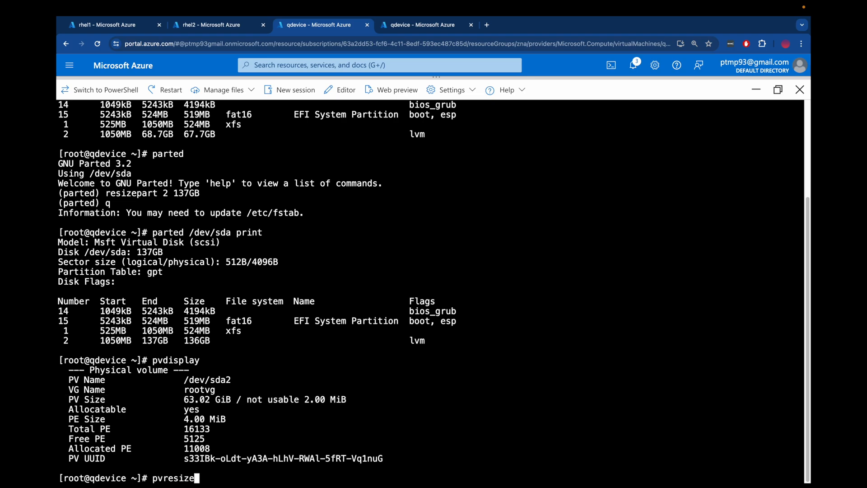
type("/dev/sda2")
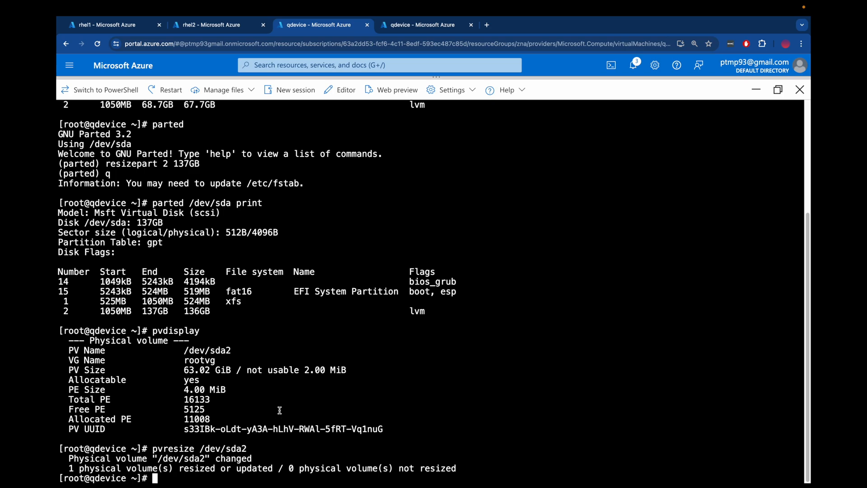
type("pvdisplay")
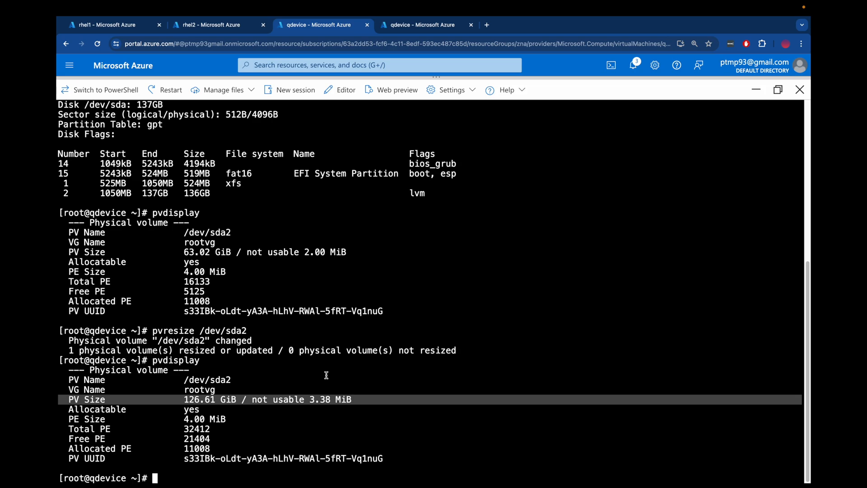
type("lvresize -r -l +")
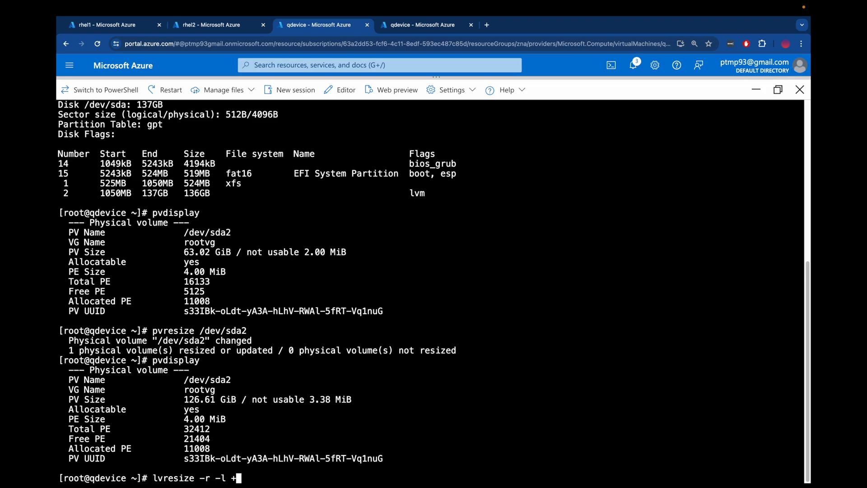
Extend rootvg-rootlv with +100%FREE and its filesystem, then check with df -hk that / is 85.61 GiB
type("100%FREE /d")
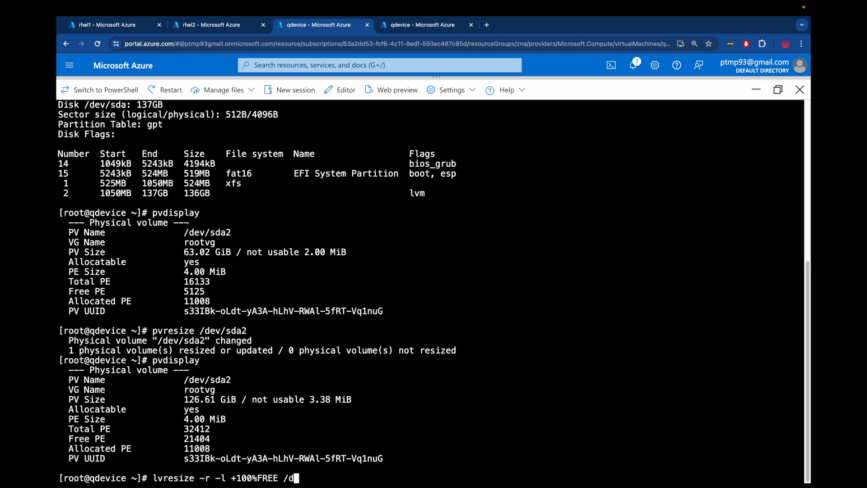
type("ev/mapper/")
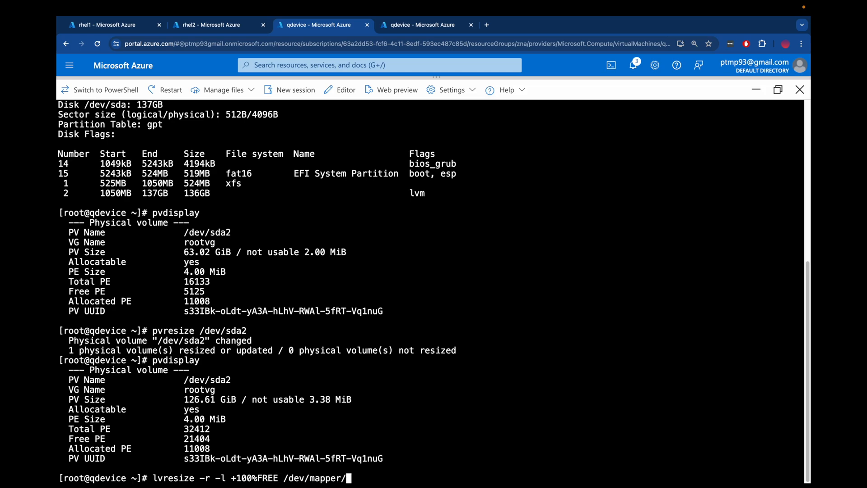
type("rootvg-")
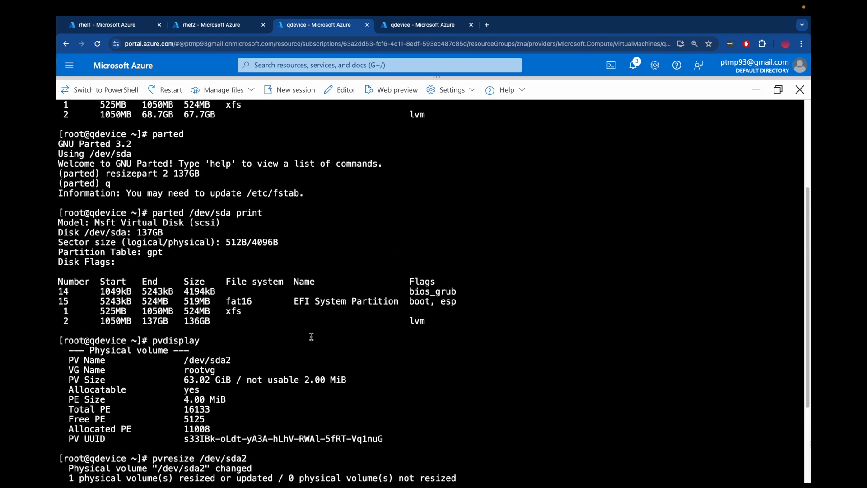
scroll("down", 3)
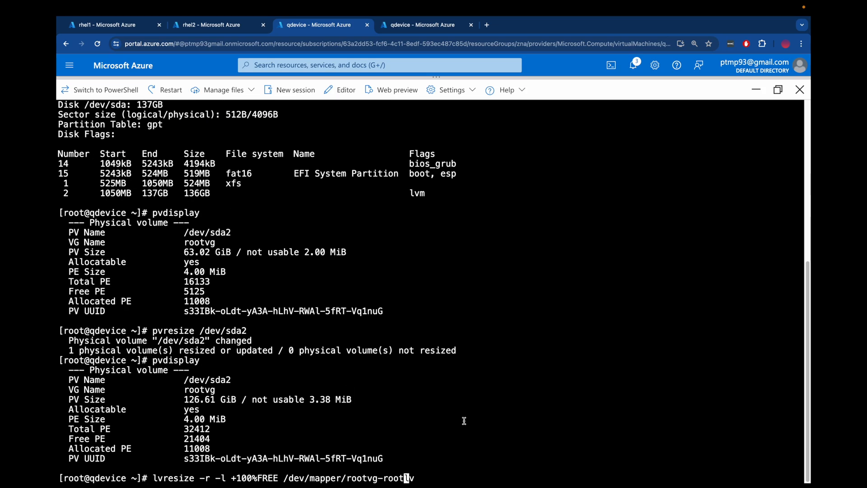
key("Return")
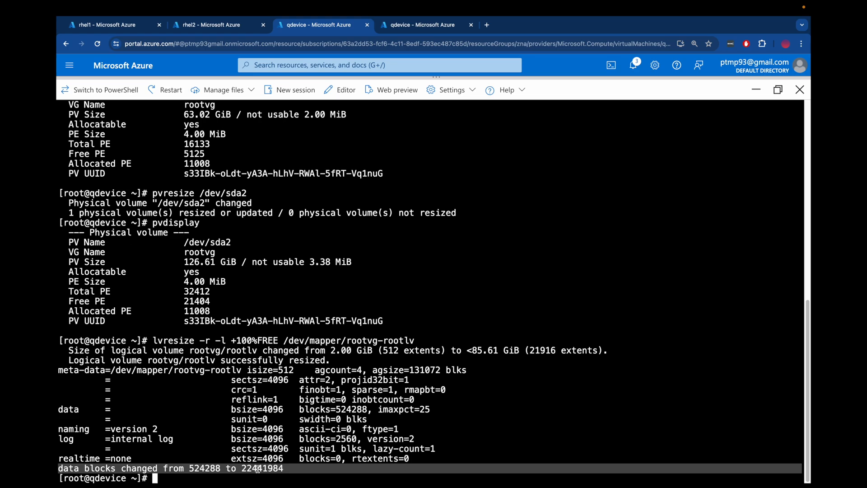
mouse_move(327, 477)
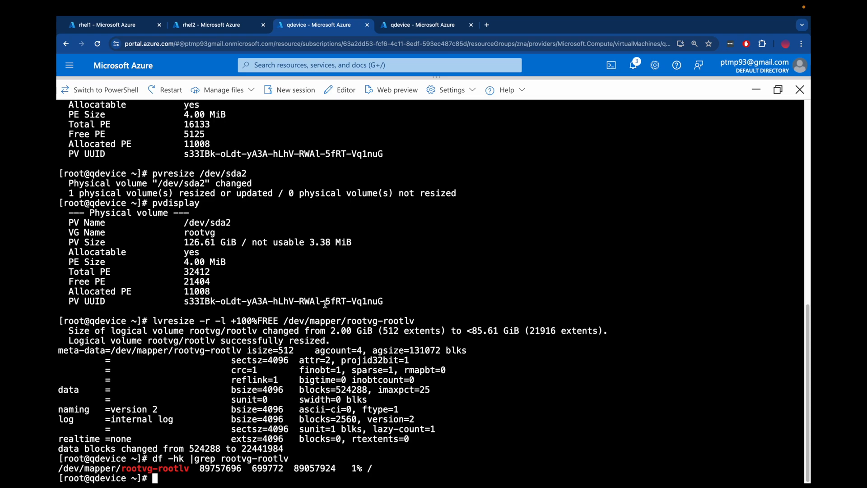
type("df -hk")
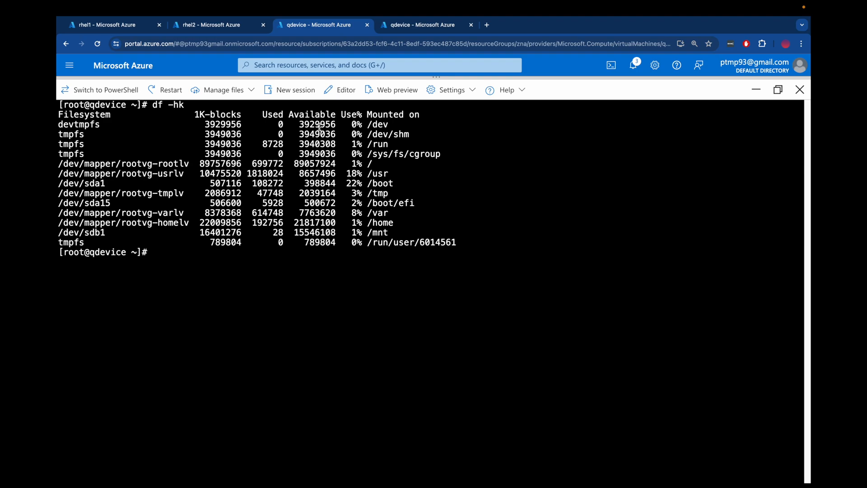